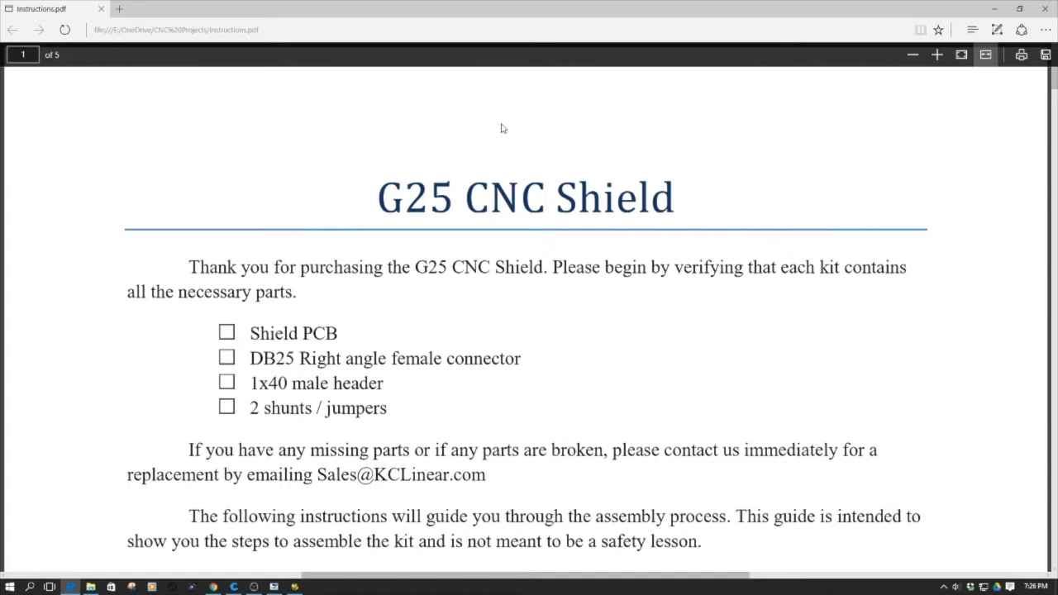
Read page 1's tools, highlight the four parts-list items, and reach the Assembly Instructions link
scroll(down, 3)
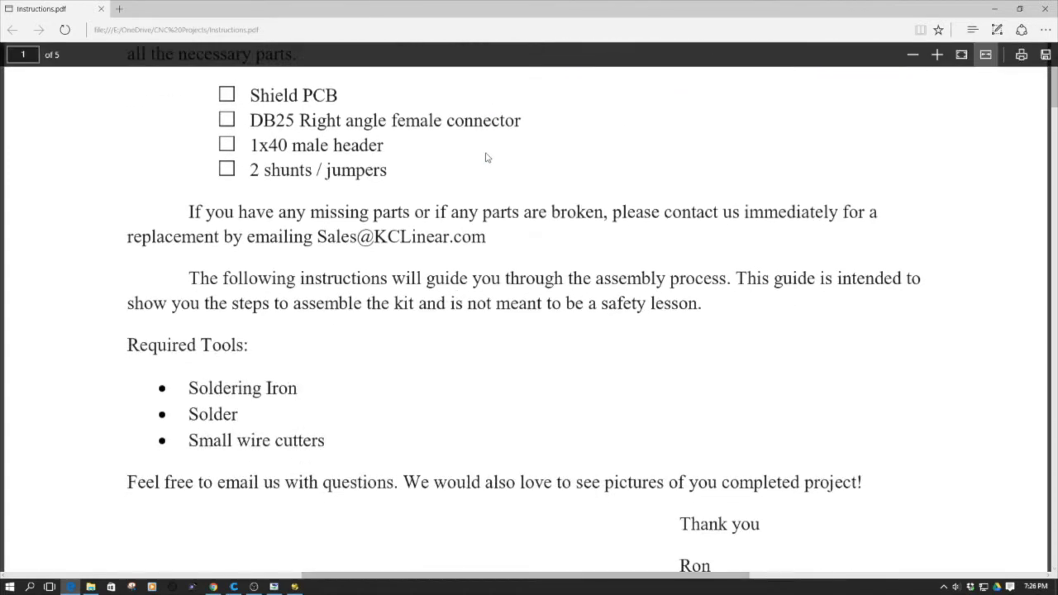
scroll(down, 3)
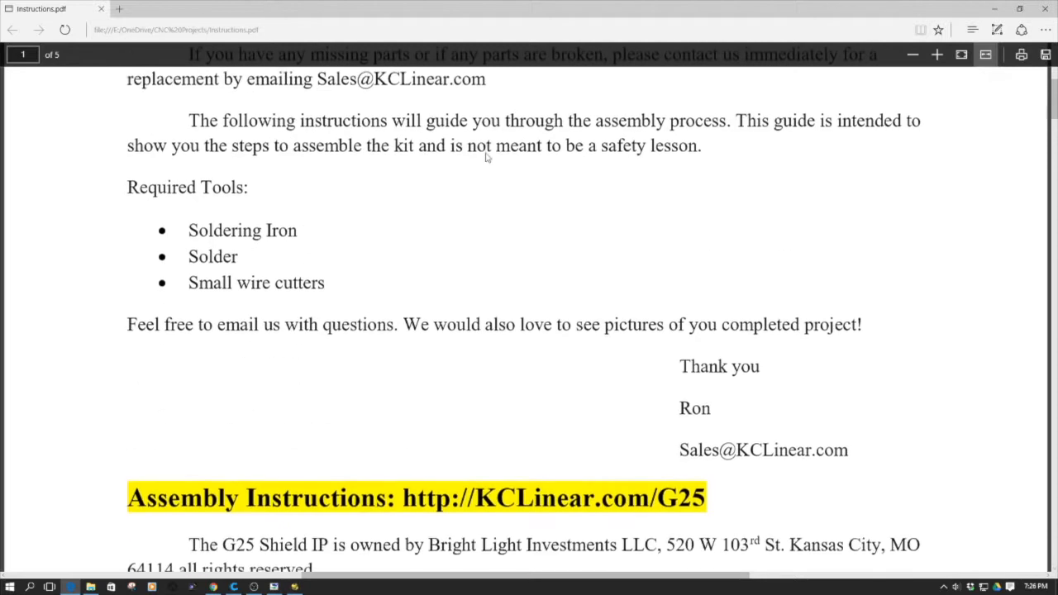
scroll(down, 3)
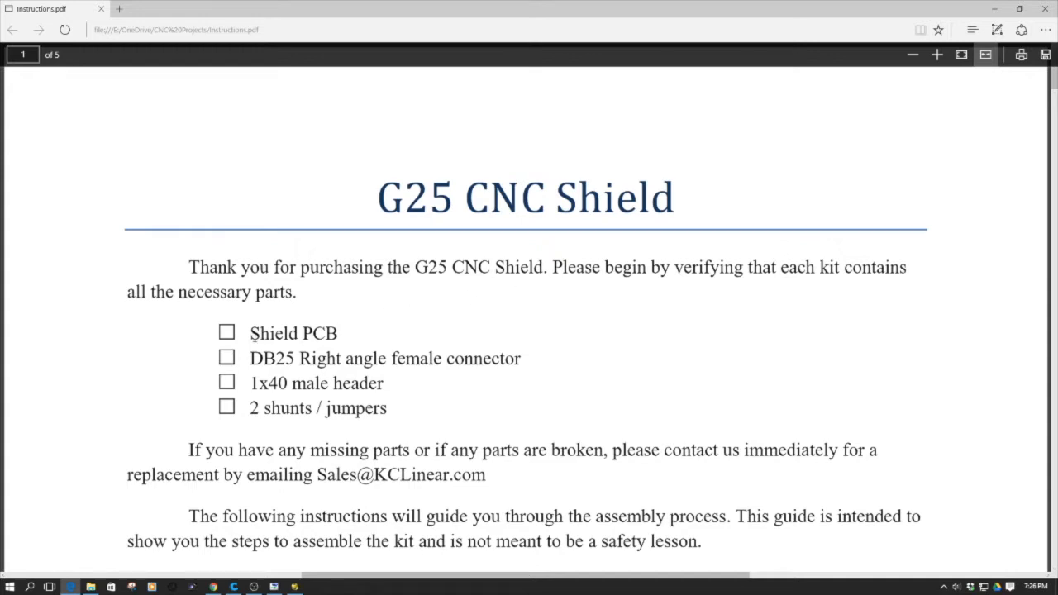
drag(250, 333, 388, 407)
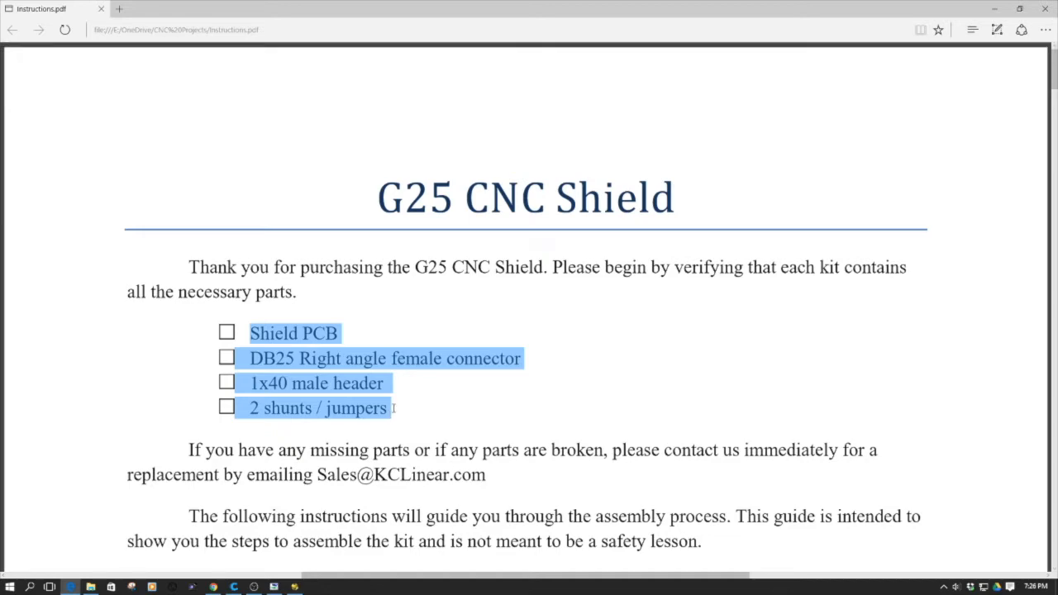
scroll(down, 3)
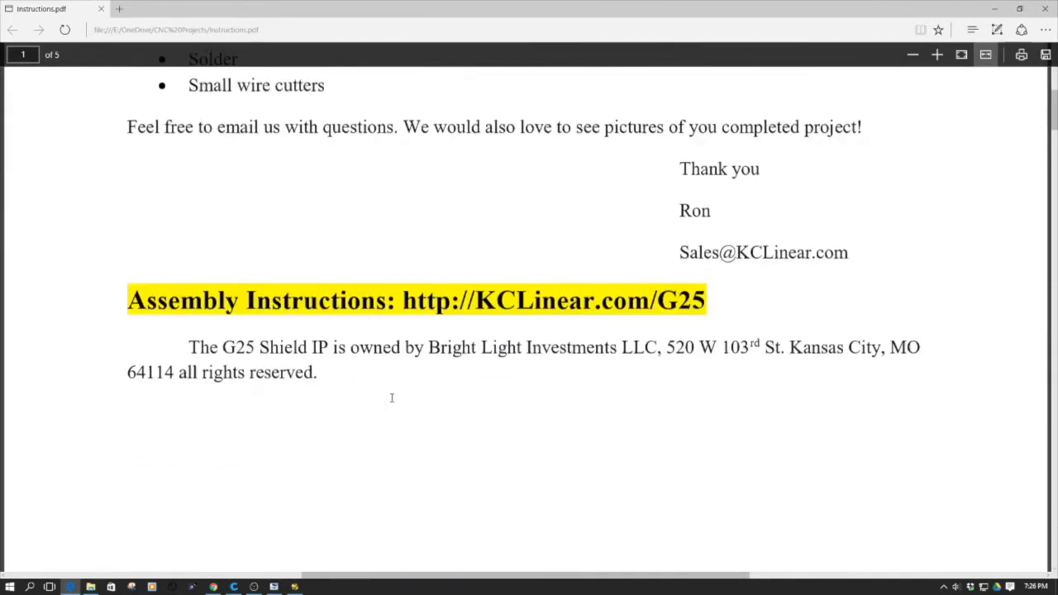
Scroll through page 2's GRBL Traditional and PWM pinout diagrams and tables
scroll(down, 3)
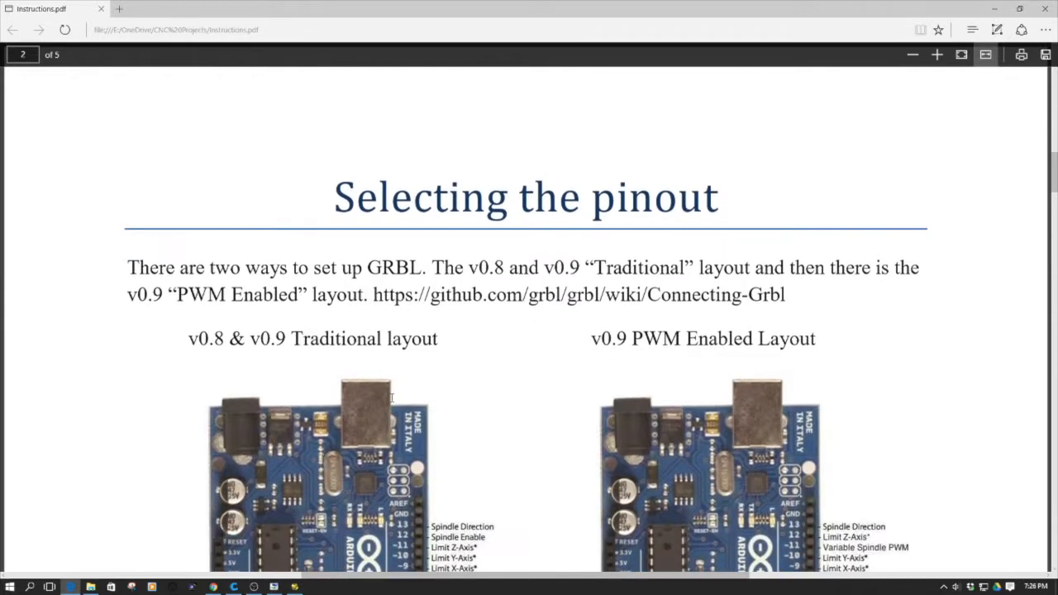
scroll(down, 3)
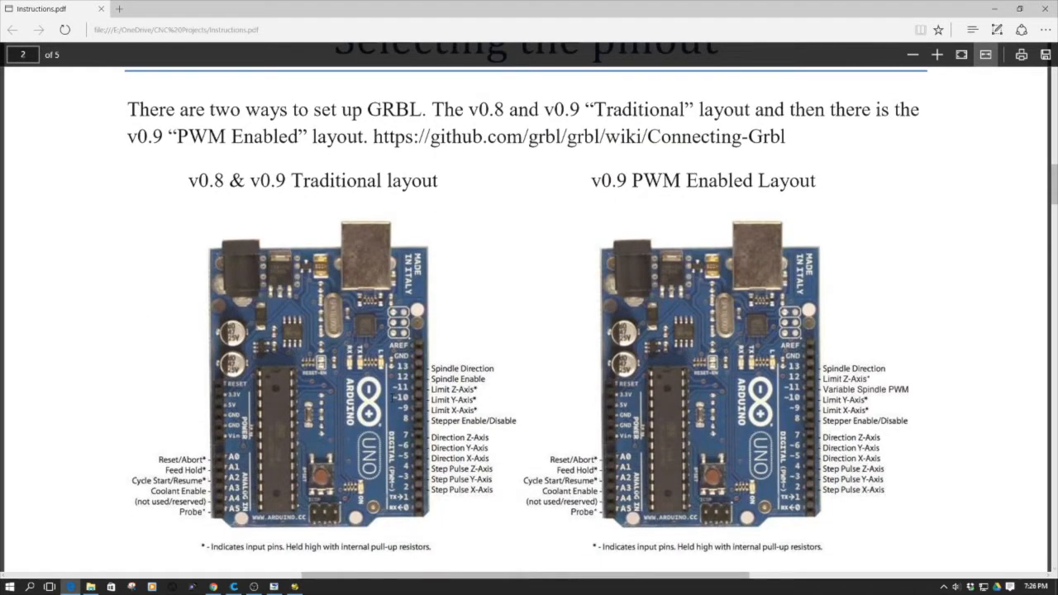
scroll(down, 3)
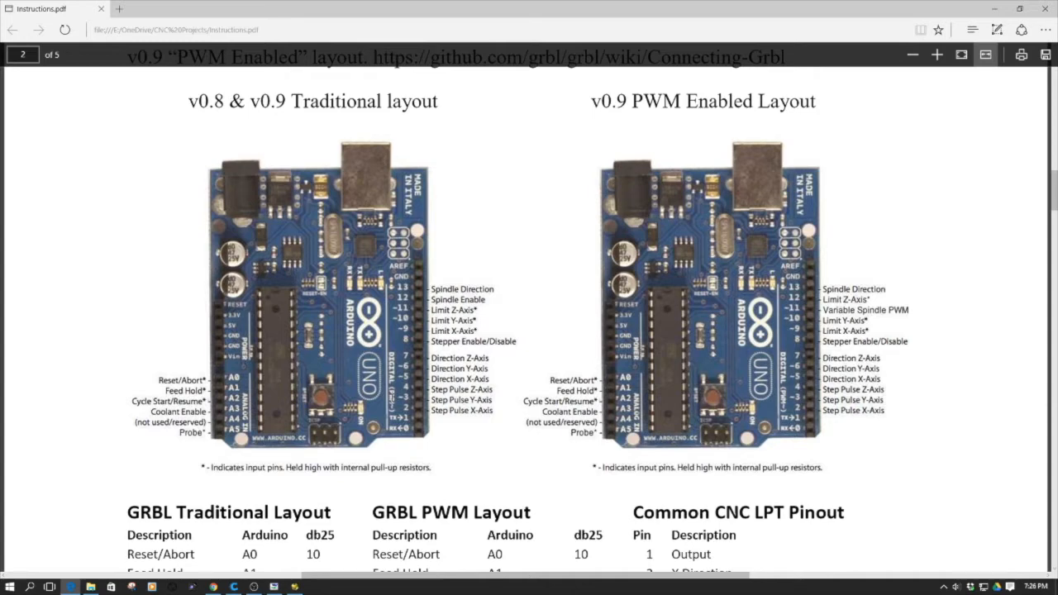
scroll(down, 3)
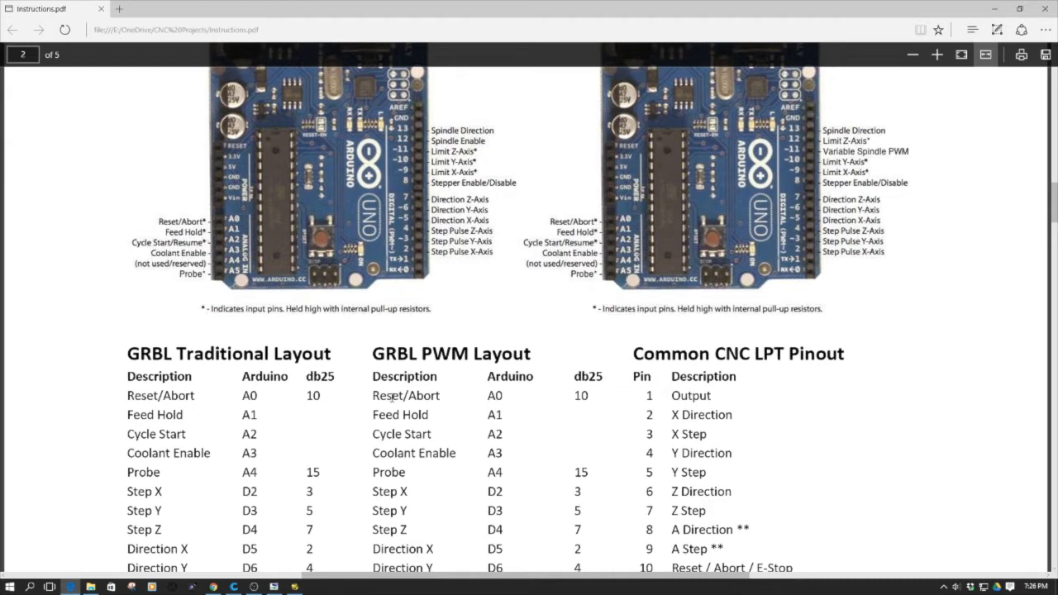
scroll(down, 3)
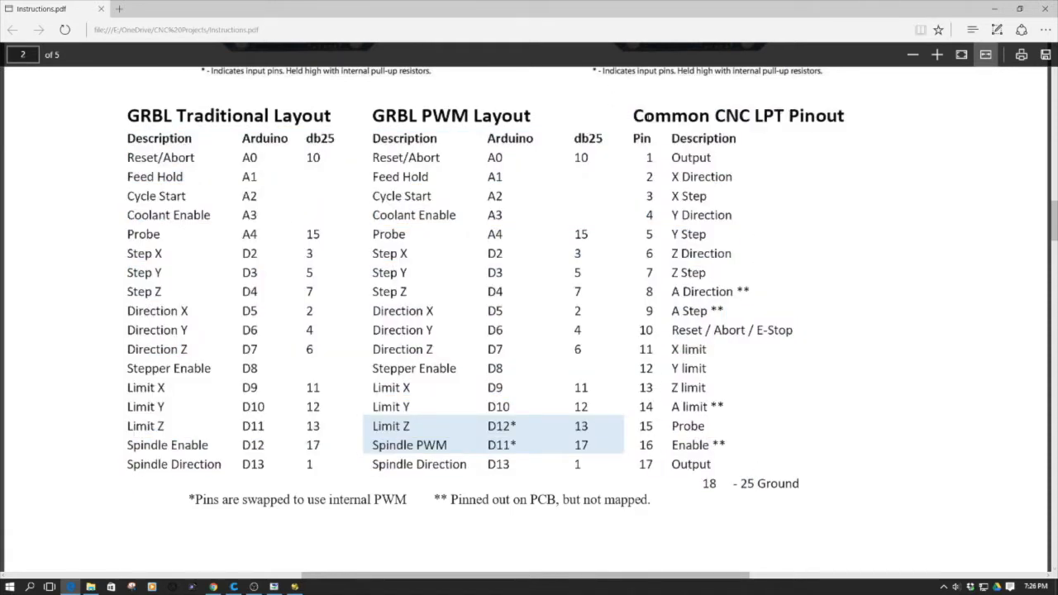
Highlight the Common CNC LPT Pinout heading and read down to the footnotes
double_click(737, 115)
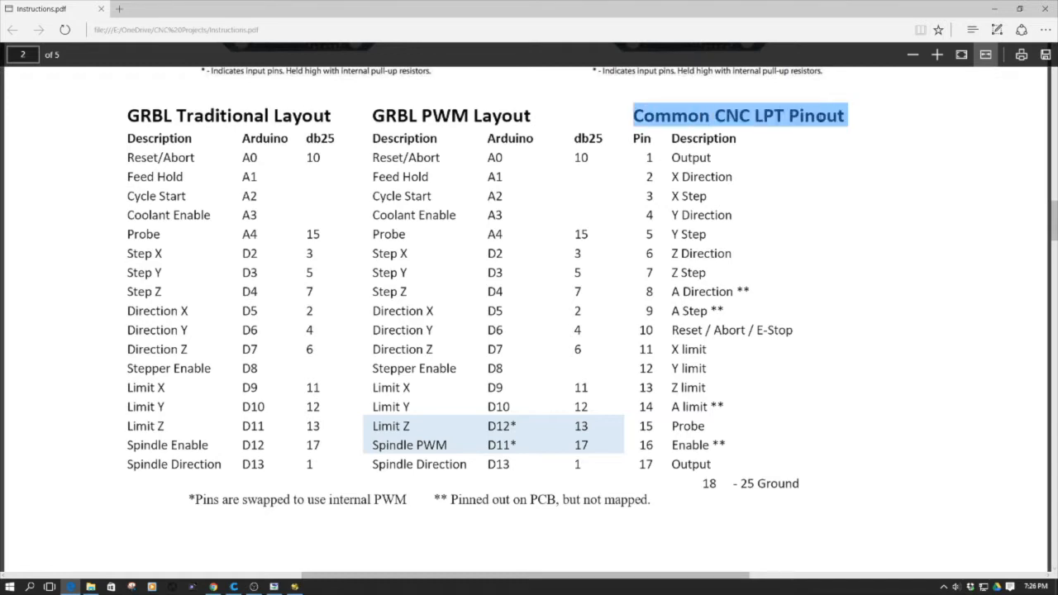
mouse_move(839, 236)
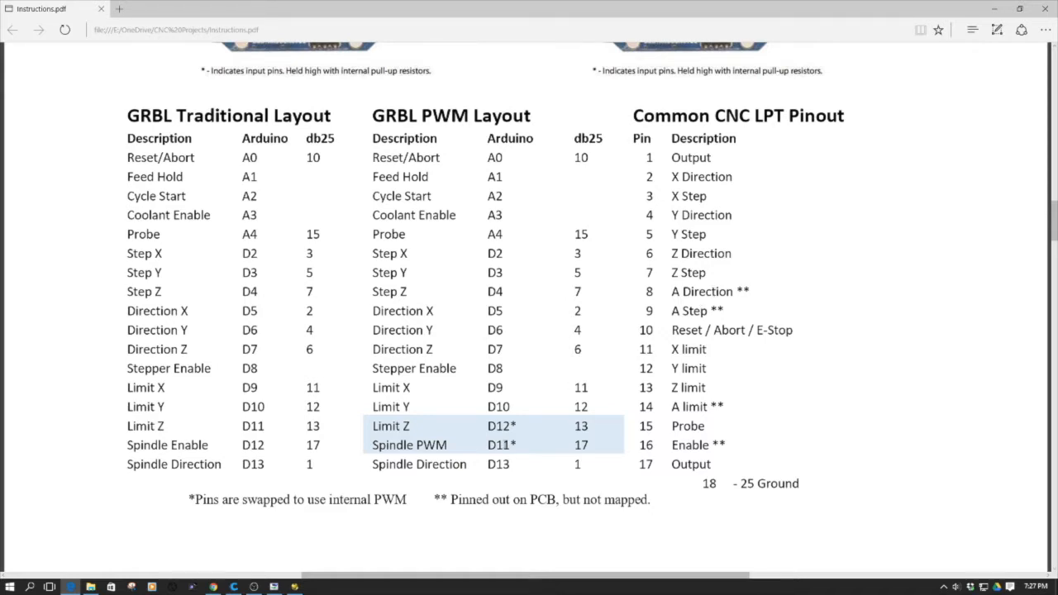
mouse_move(544, 531)
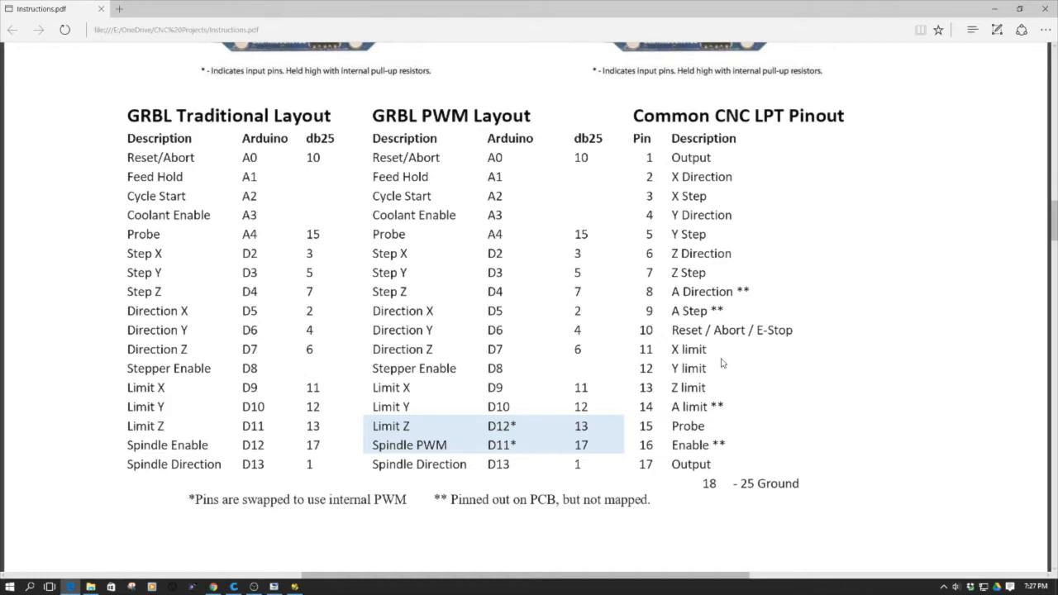
mouse_move(717, 363)
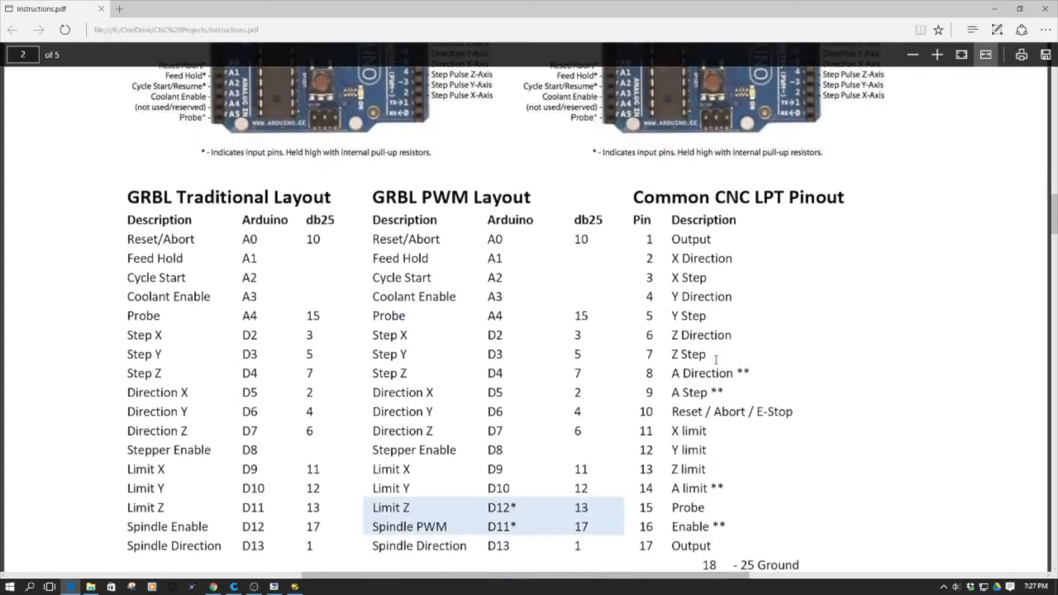
scroll(down, 3)
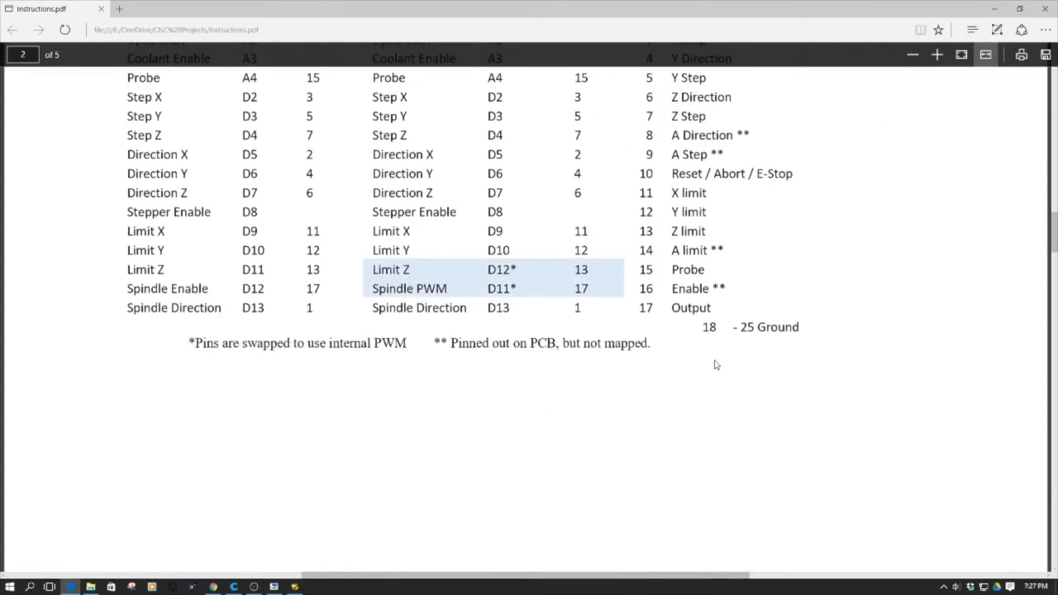
scroll(down, 3)
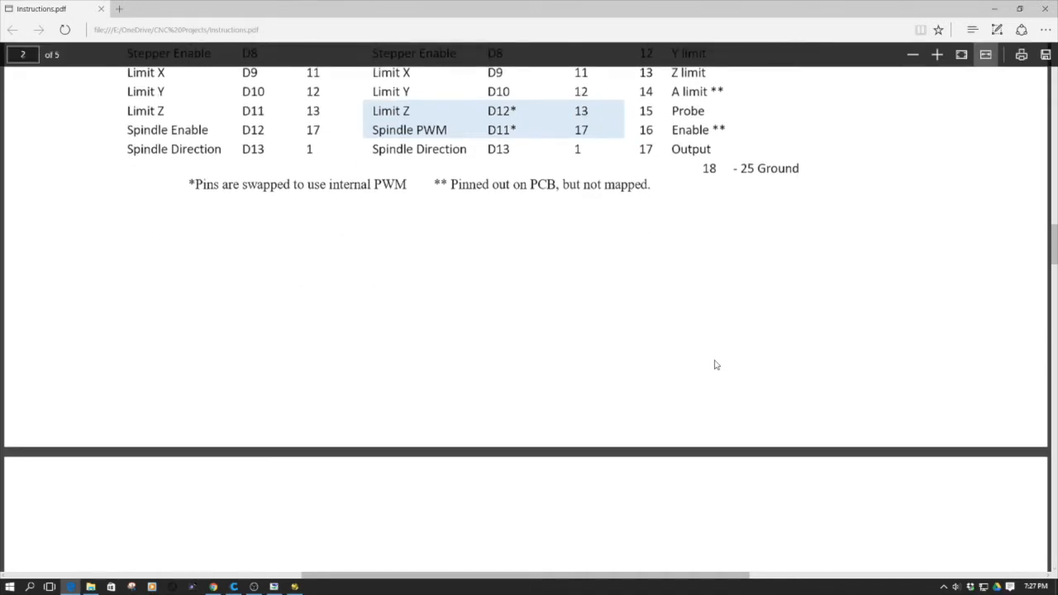
Read page 3's header sizes and soldering steps, down past the Arduino UNO photo
scroll(down, 3)
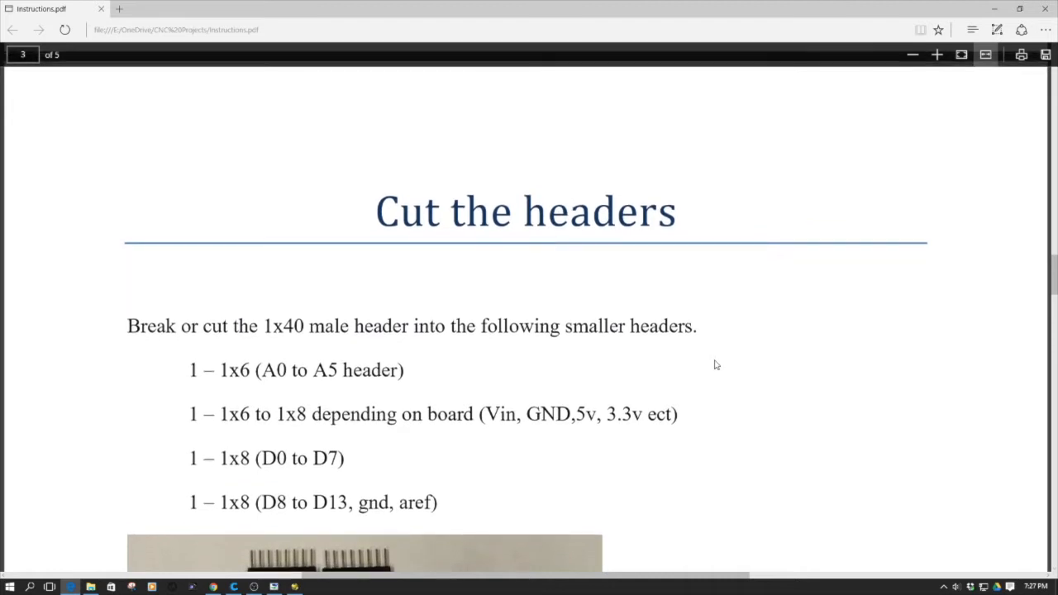
scroll(down, 3)
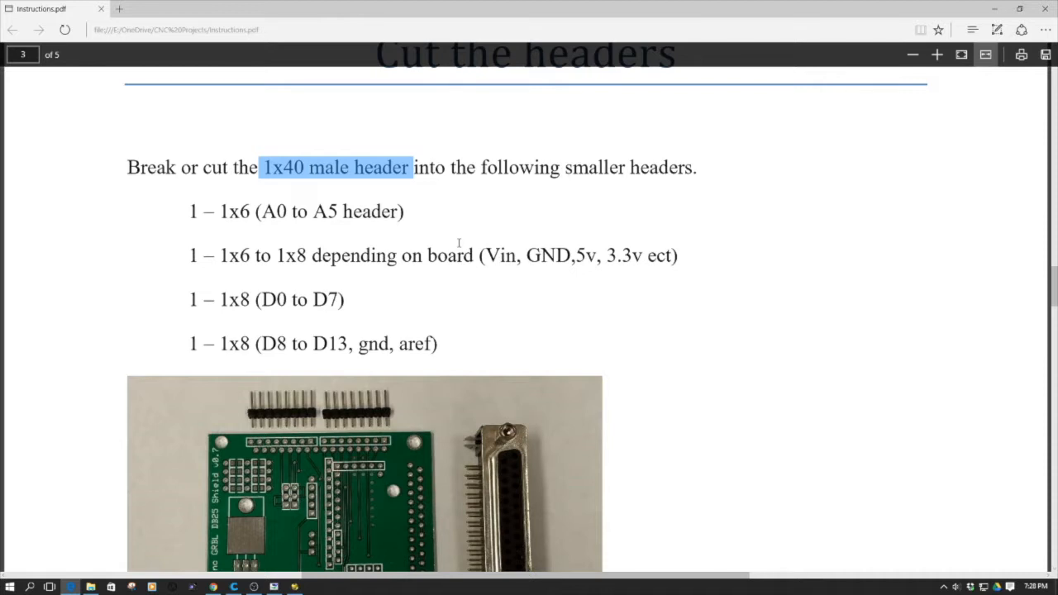
scroll(down, 3)
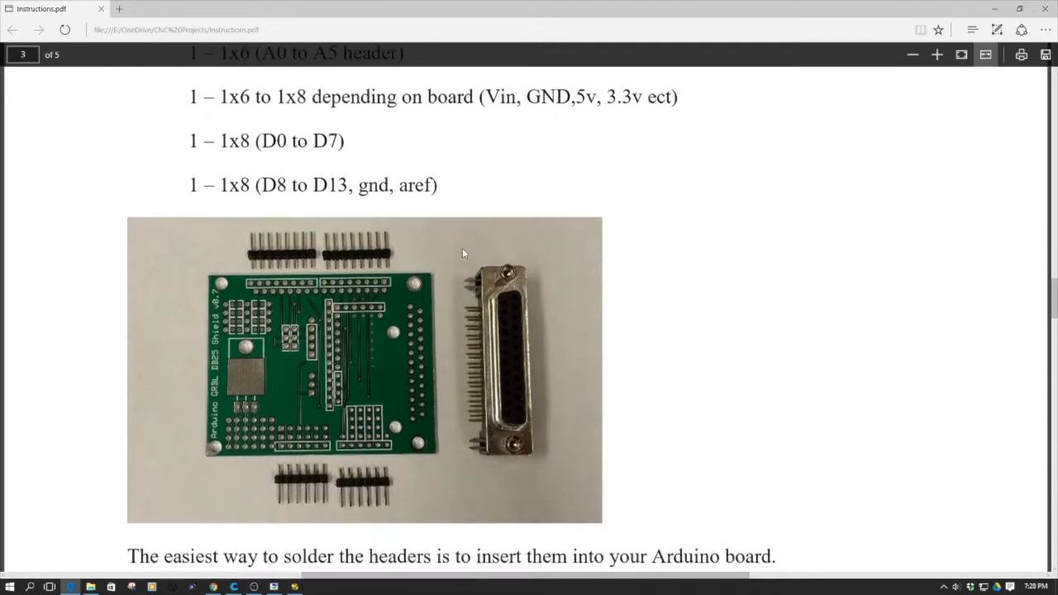
scroll(down, 3)
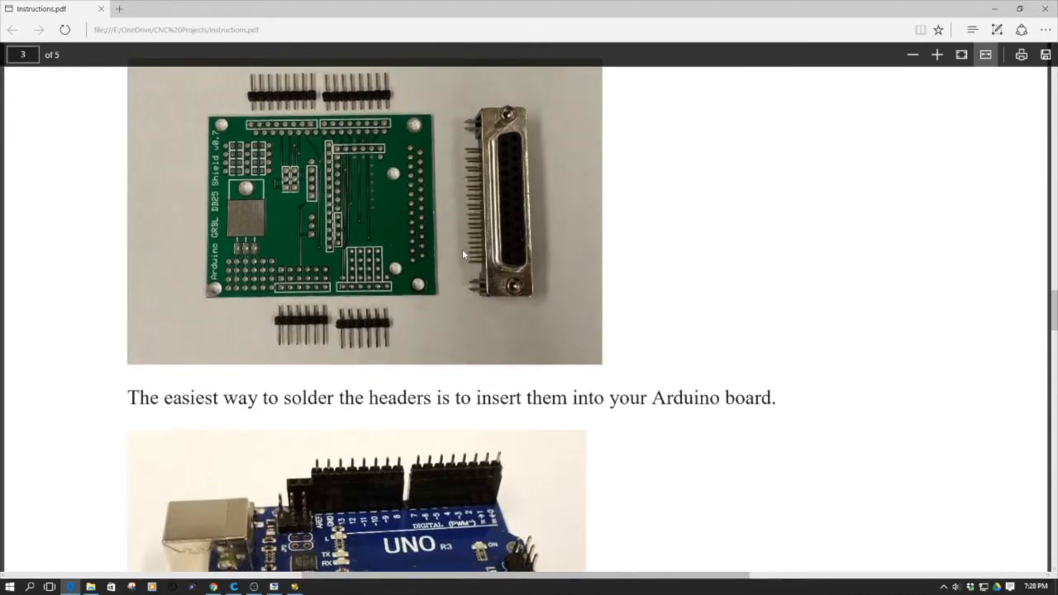
scroll(down, 3)
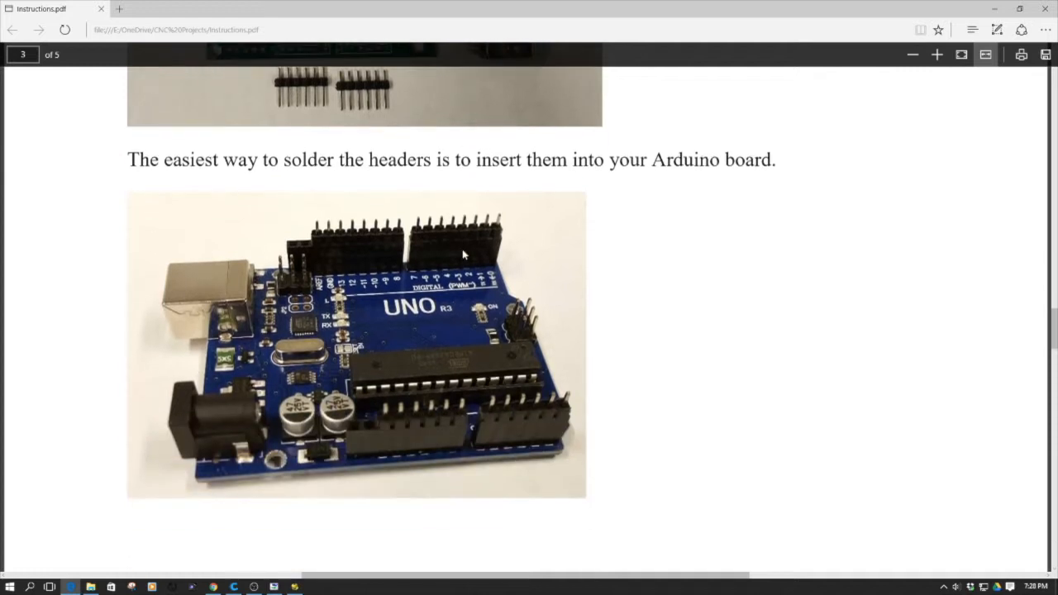
mouse_move(483, 250)
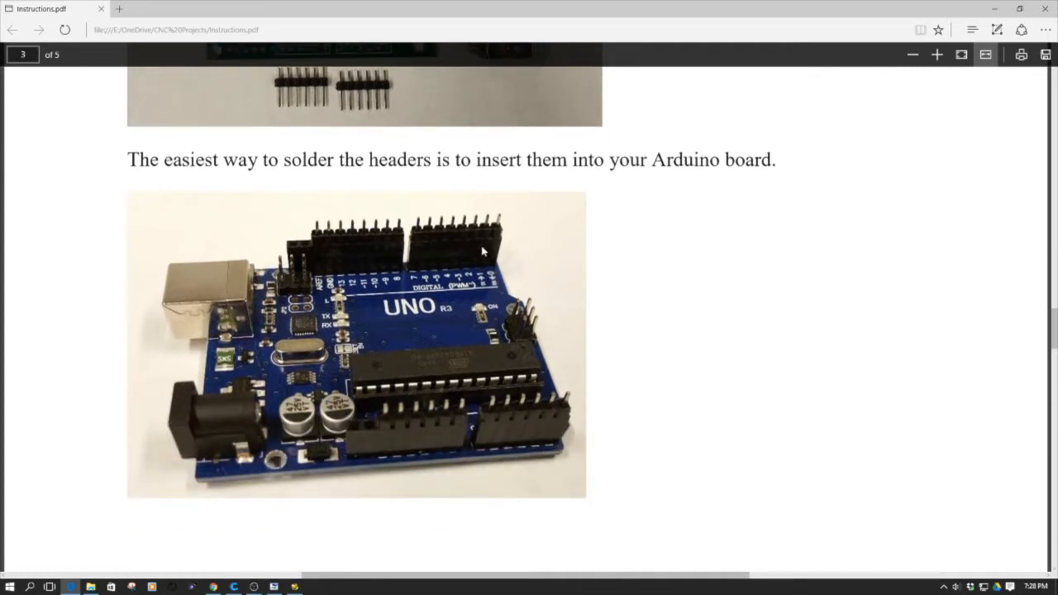
mouse_move(429, 436)
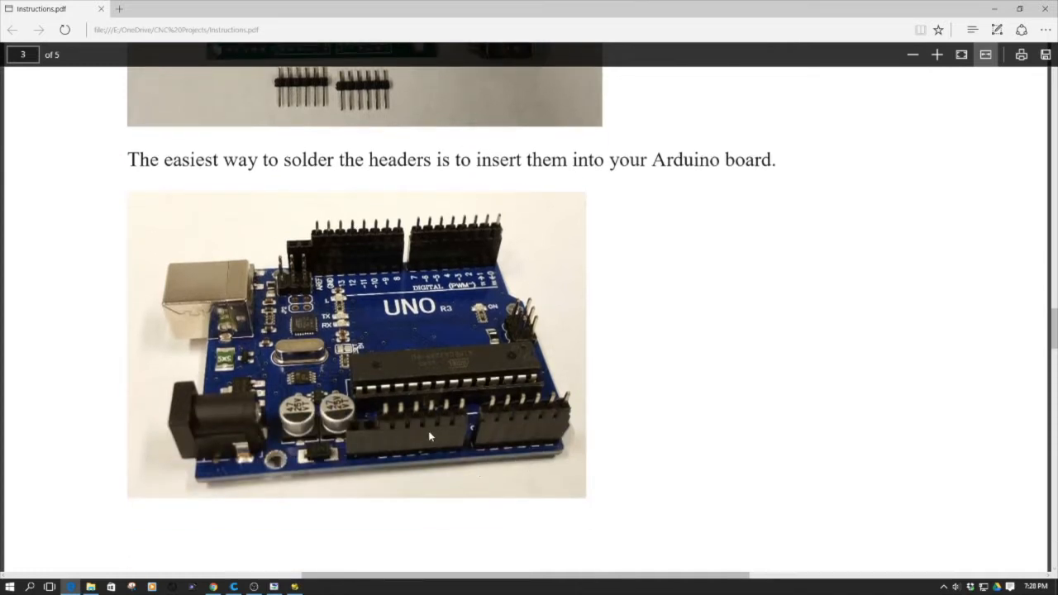
scroll(up, 3)
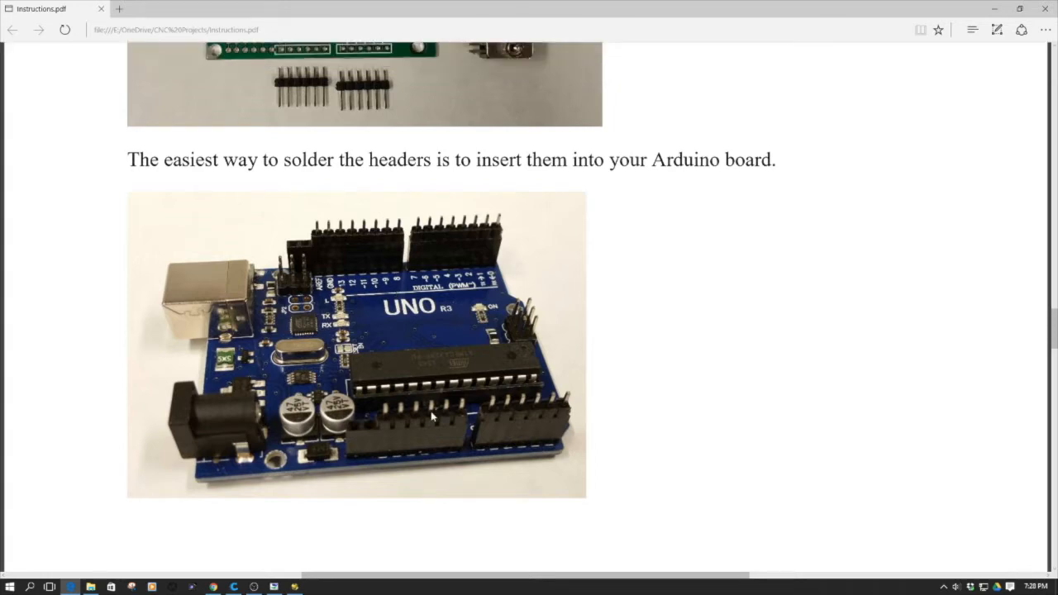
scroll(down, 3)
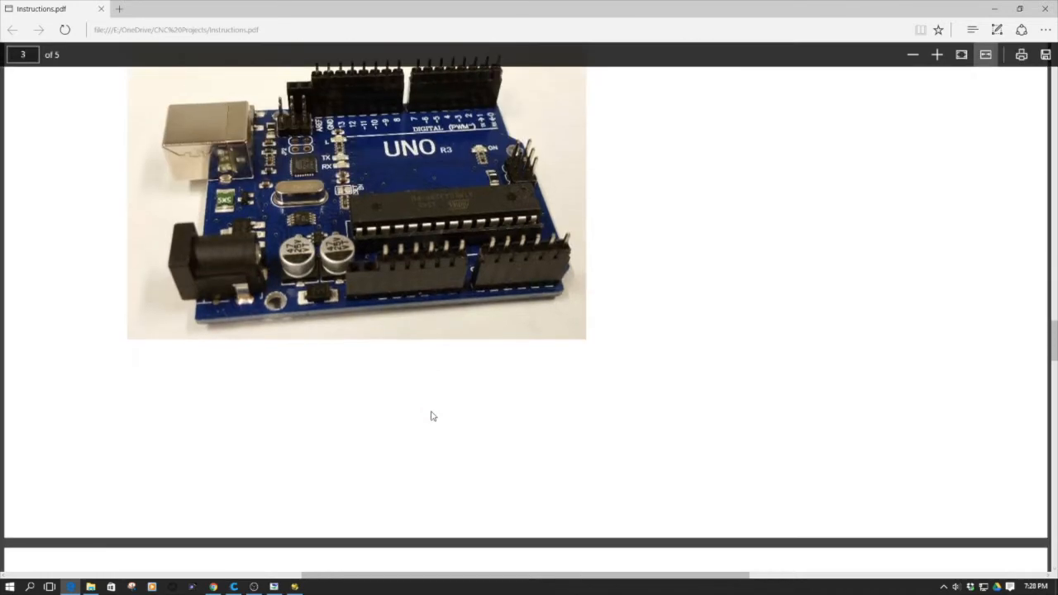
Read page 4's CNC PCB placement, DB25 female soldering and male-connector notes, reaching page 5
scroll(down, 3)
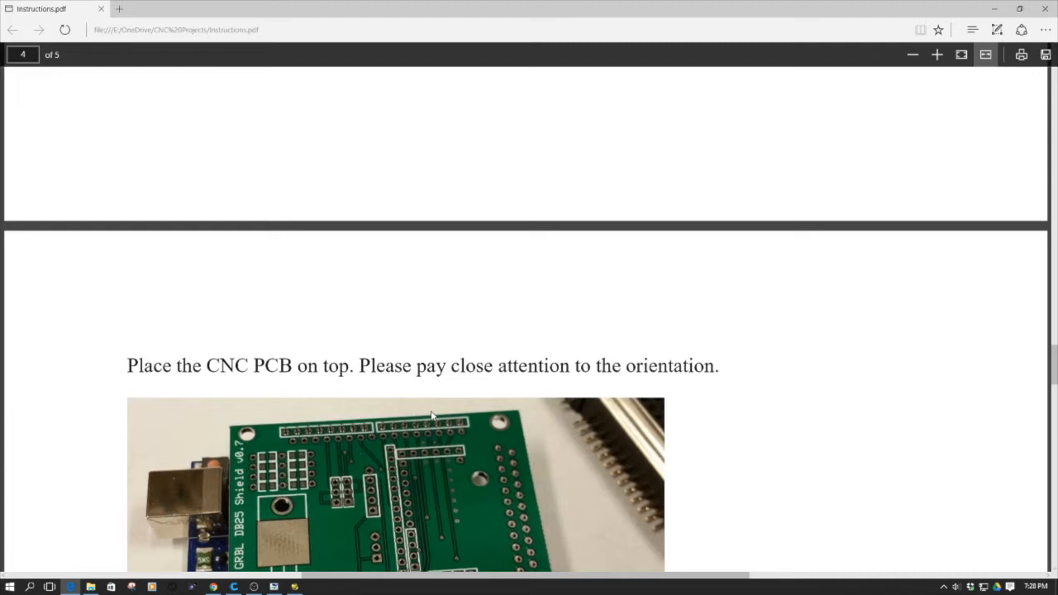
scroll(down, 3)
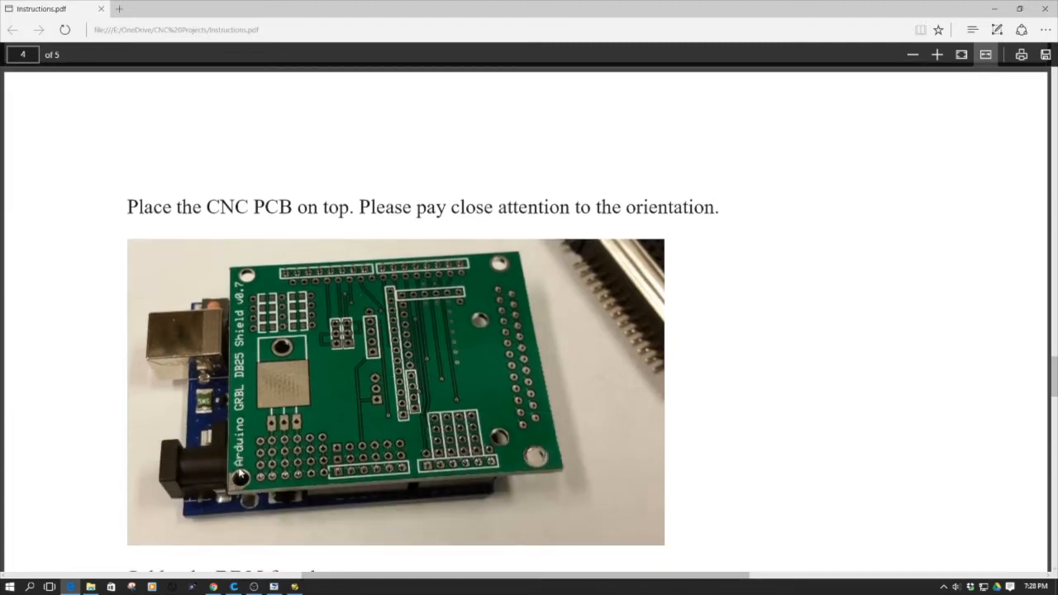
mouse_move(245, 306)
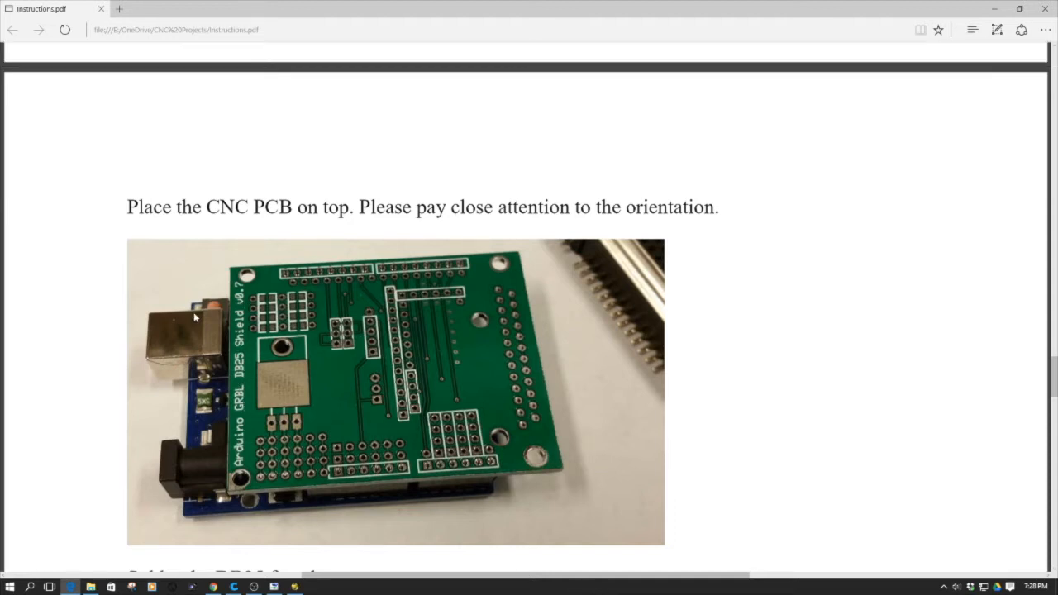
scroll(down, 3)
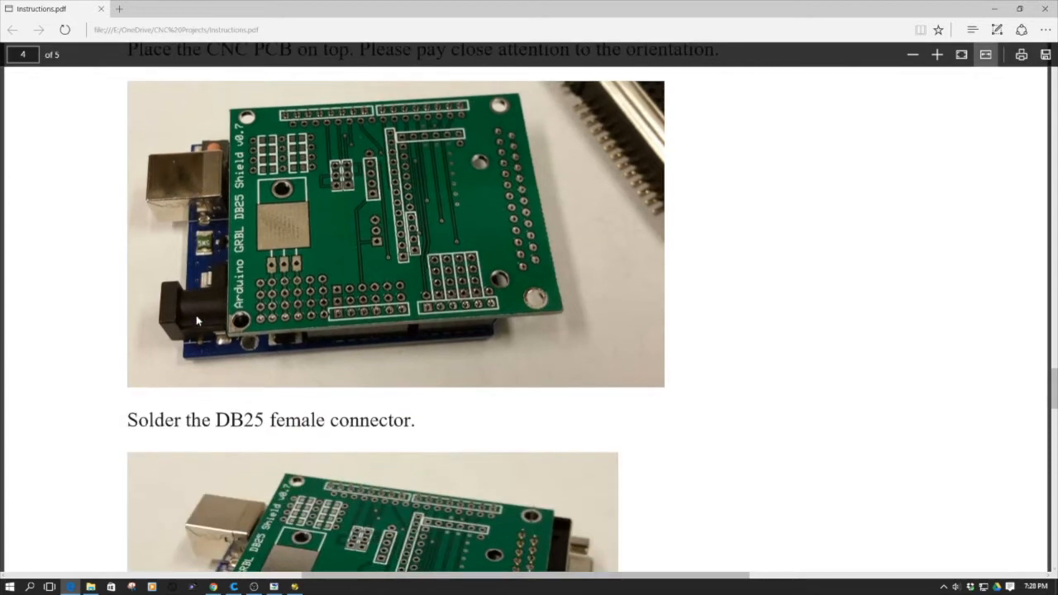
scroll(down, 3)
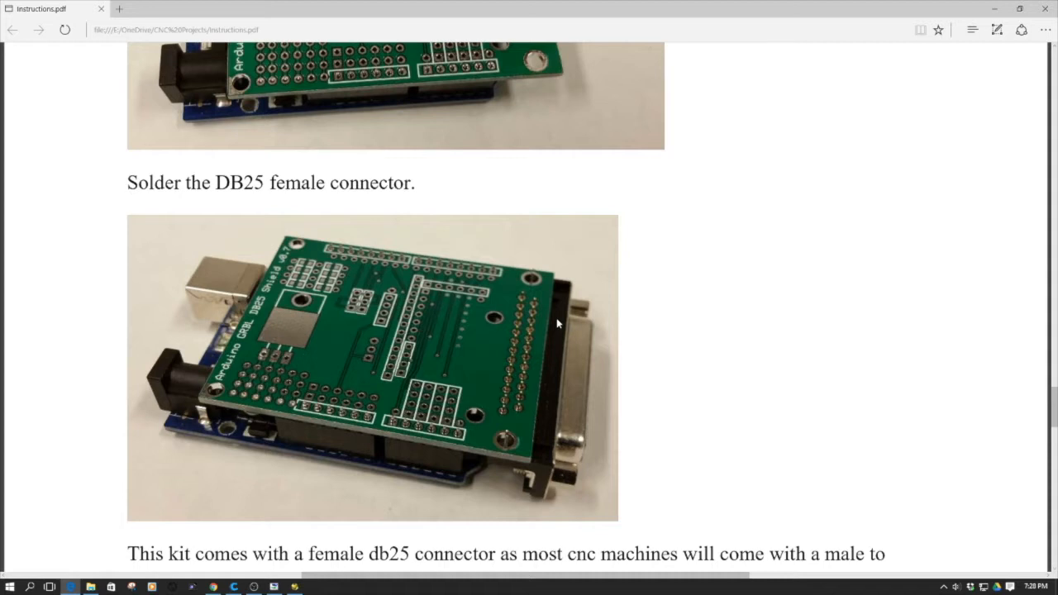
mouse_move(525, 360)
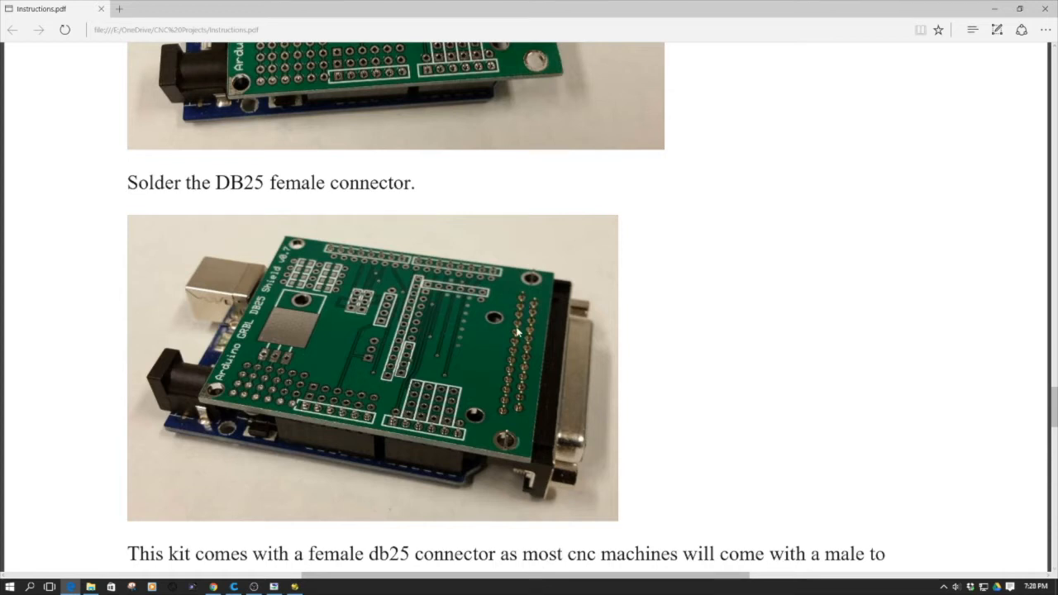
scroll(down, 3)
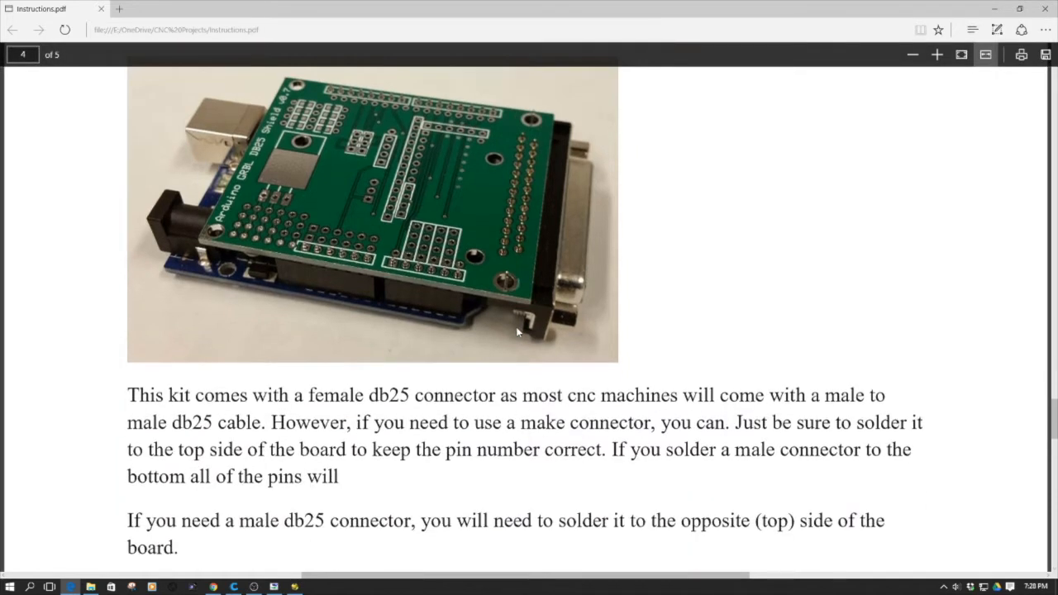
scroll(down, 3)
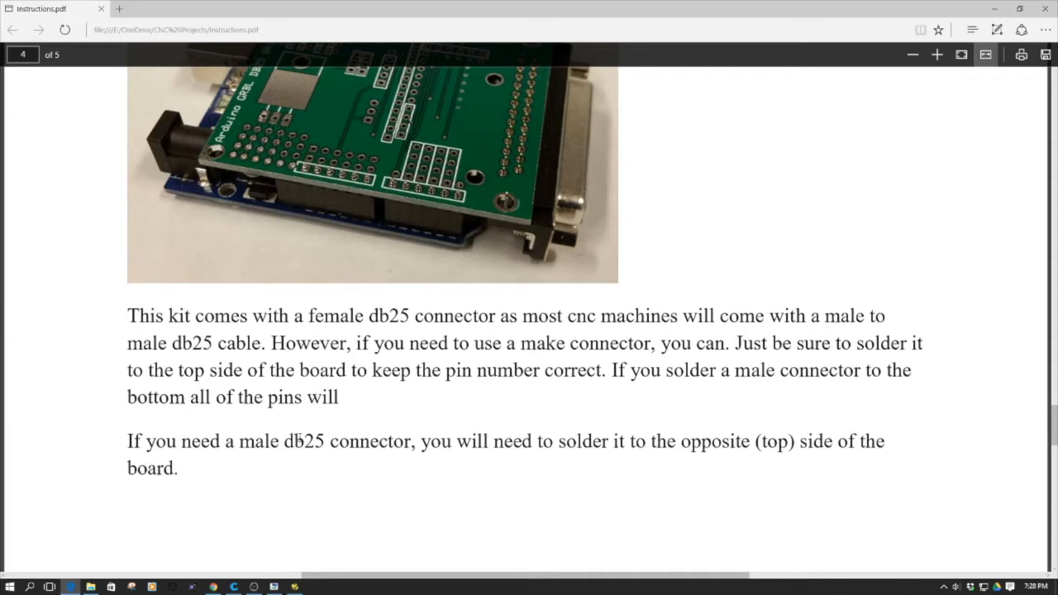
scroll(up, 3)
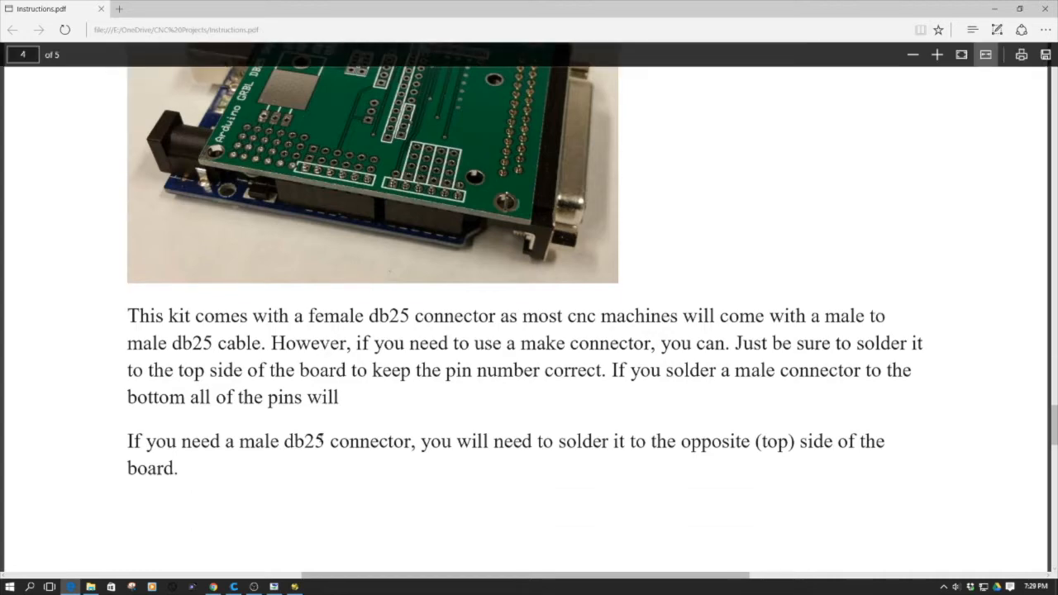
scroll(down, 3)
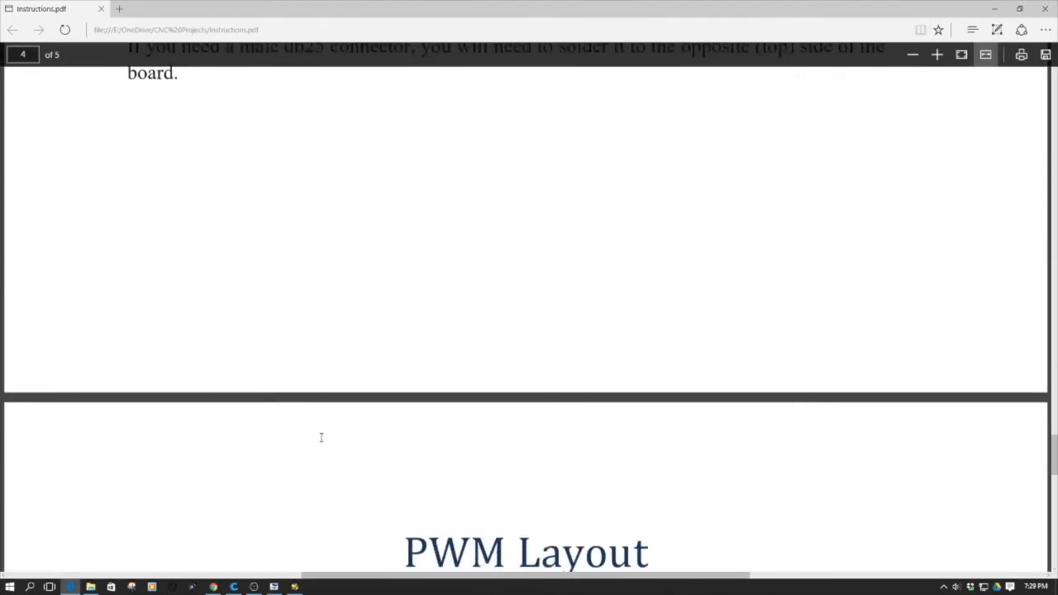
Scroll past page 5's trace-cutting and header photos to the Traditional and PWM Enabled Layout photos
scroll(down, 3)
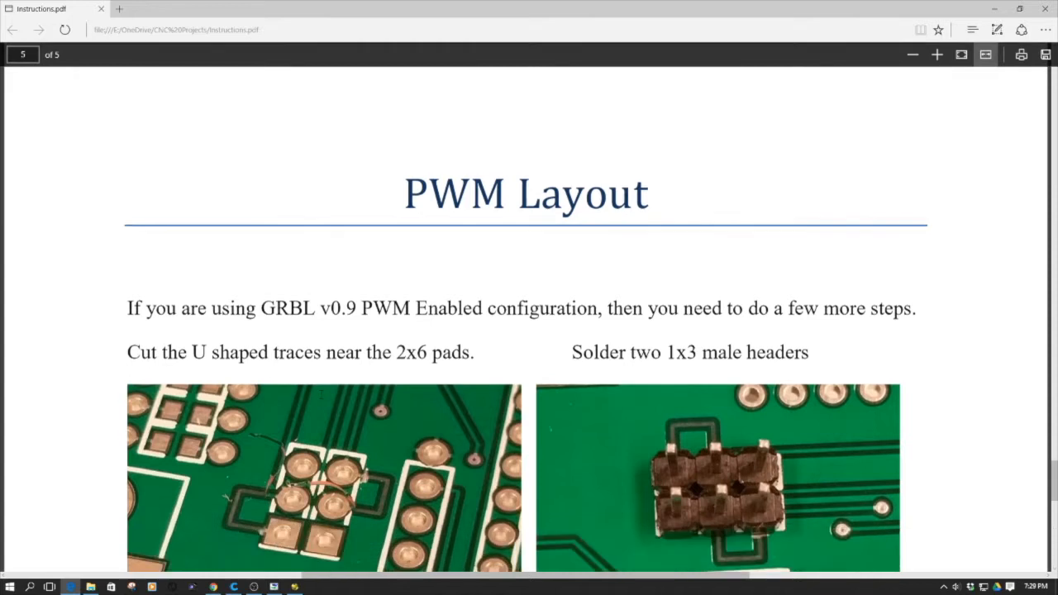
scroll(down, 3)
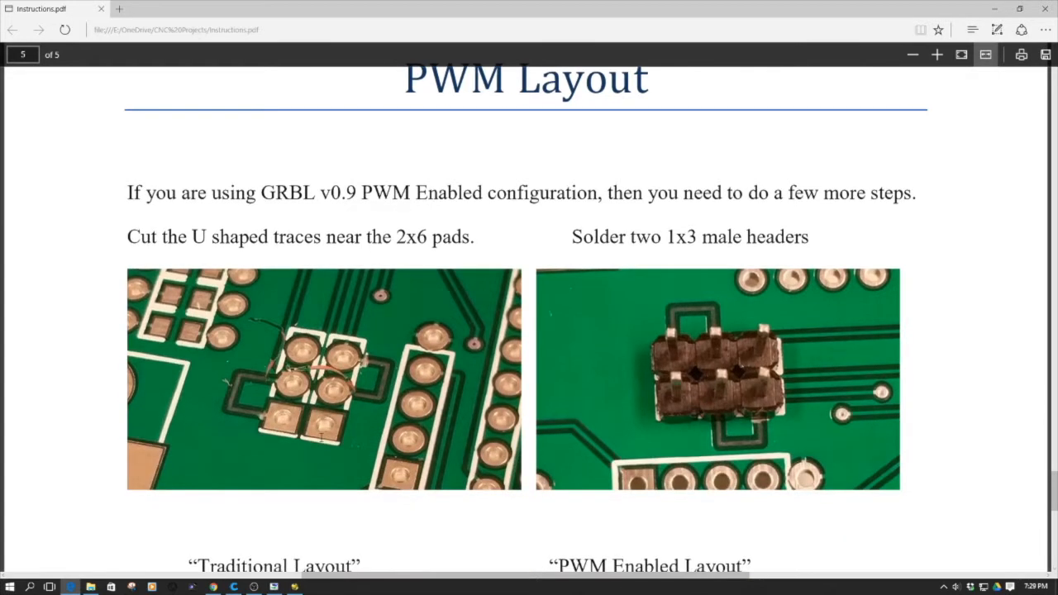
mouse_move(366, 397)
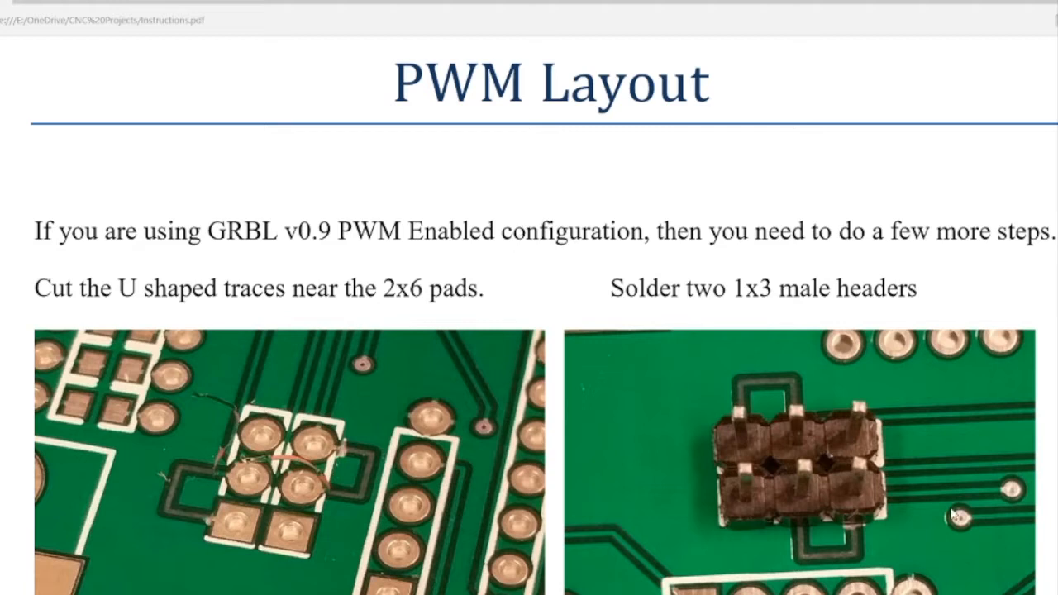
mouse_move(821, 453)
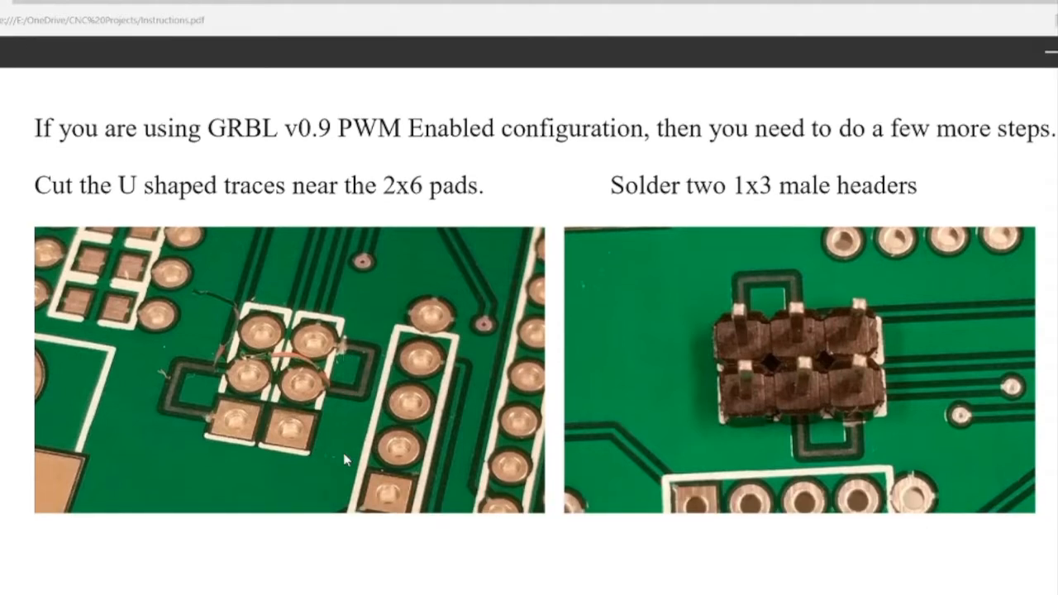
mouse_move(37, 173)
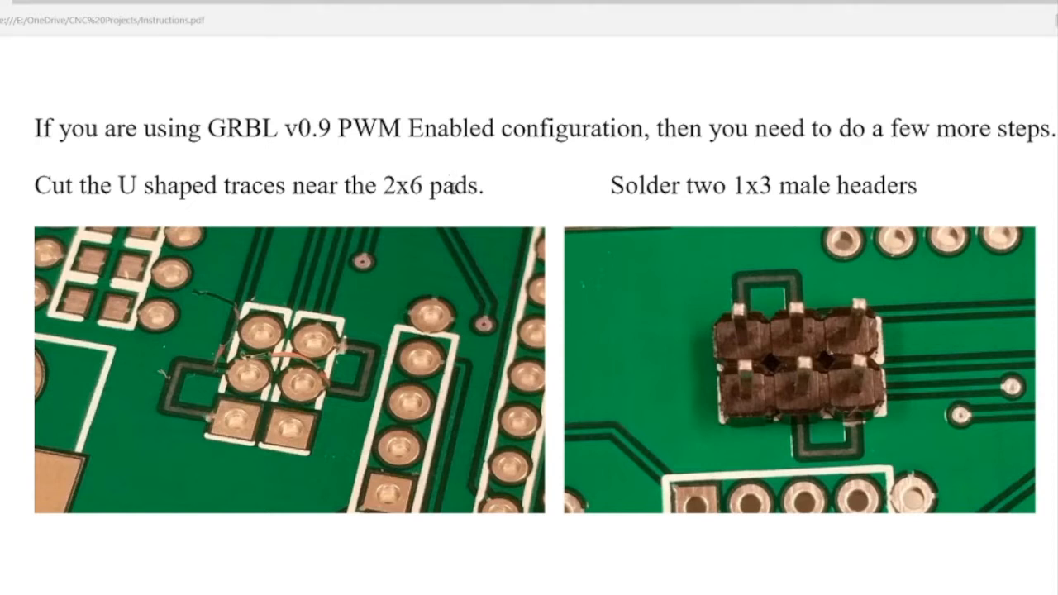
mouse_move(306, 404)
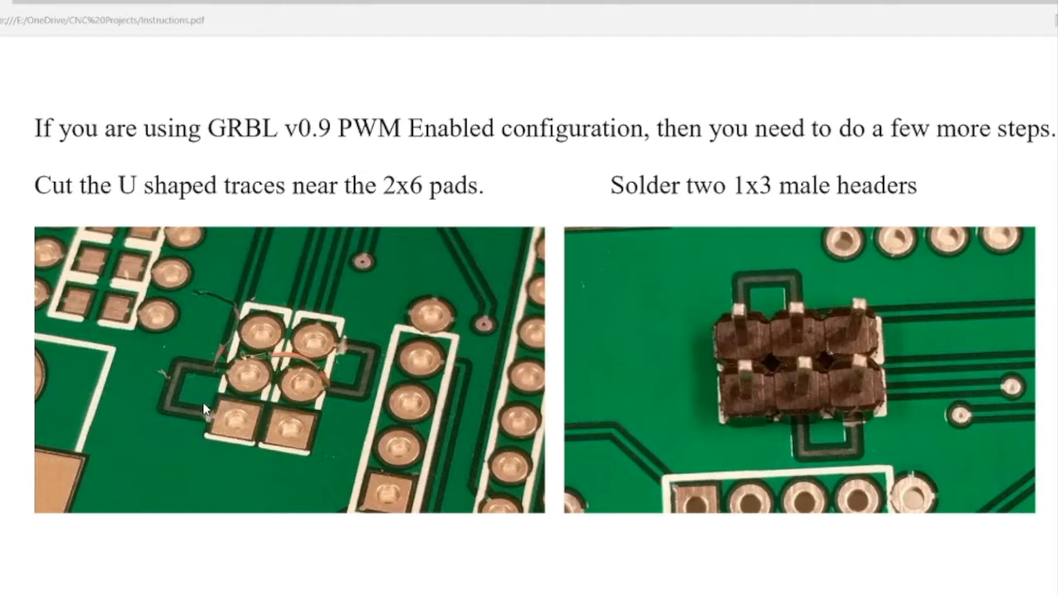
scroll(down, 3)
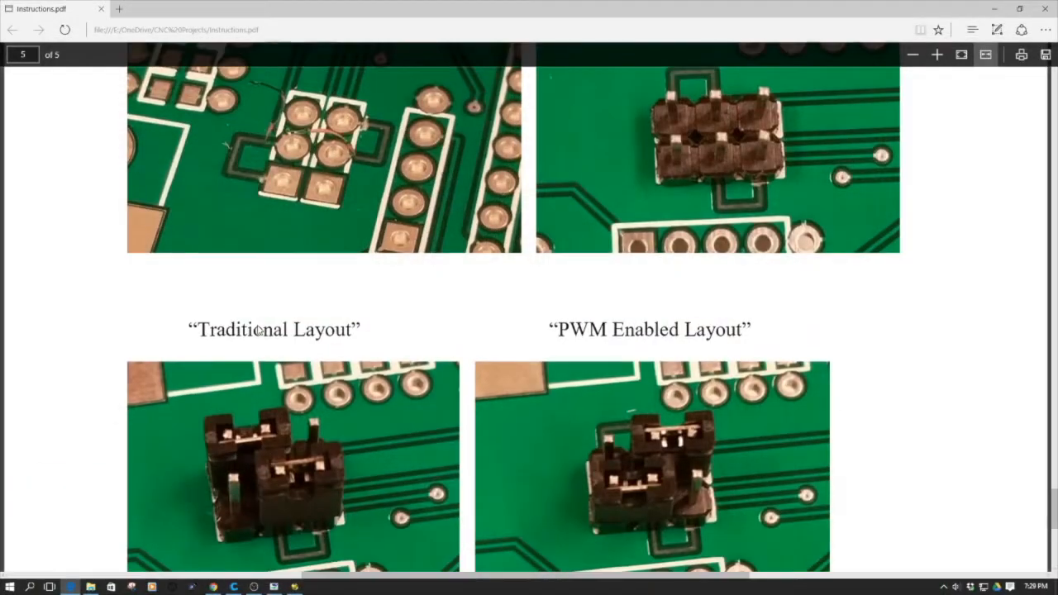
Reveal the D11/D12 Z Axis Limit and Spindle Enable captions under both layout photos
scroll(down, 3)
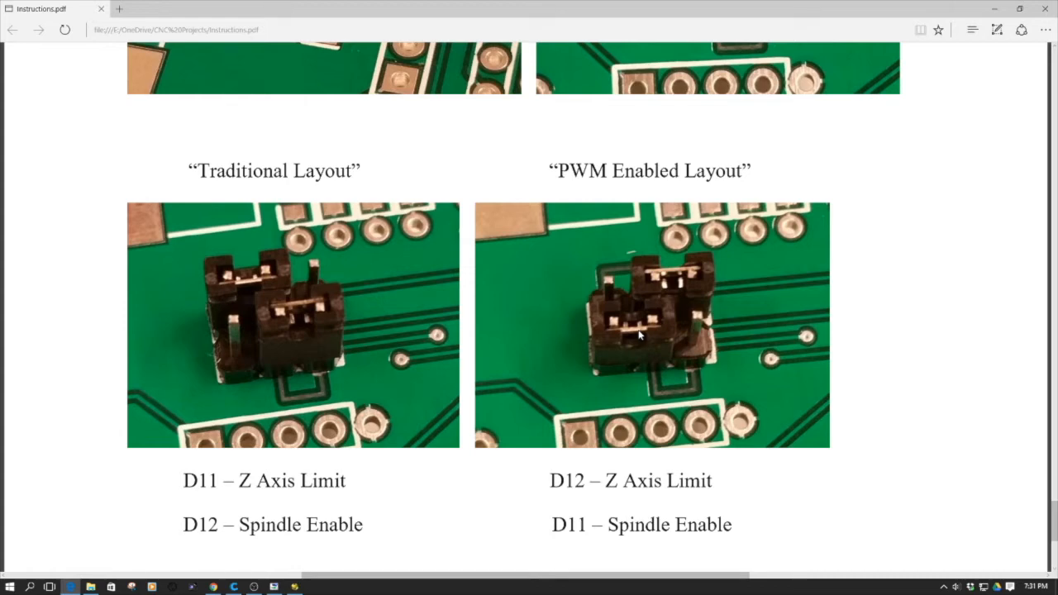
mouse_move(1053, 510)
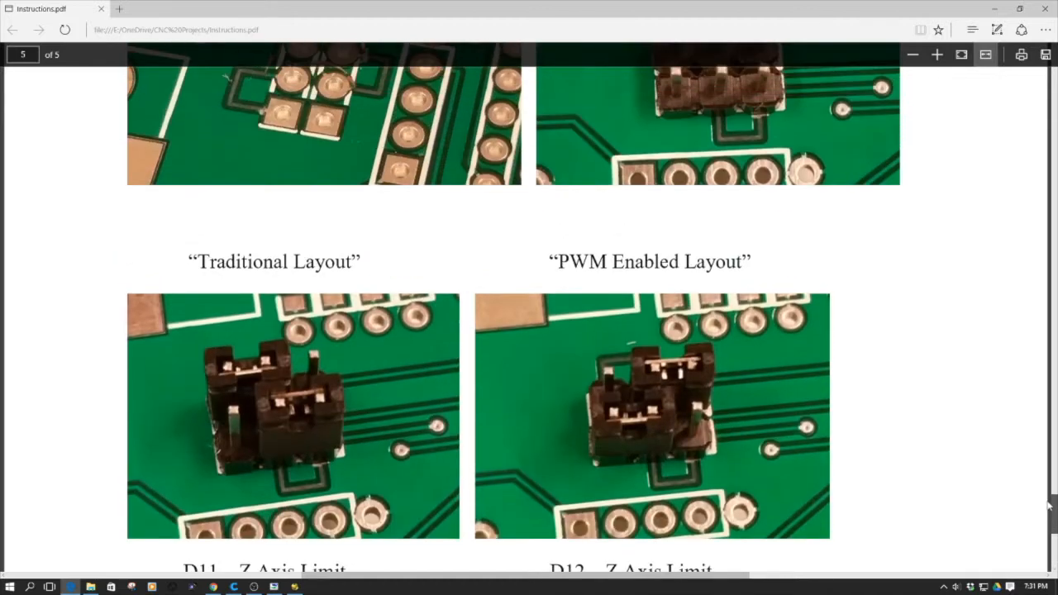
scroll(down, 3)
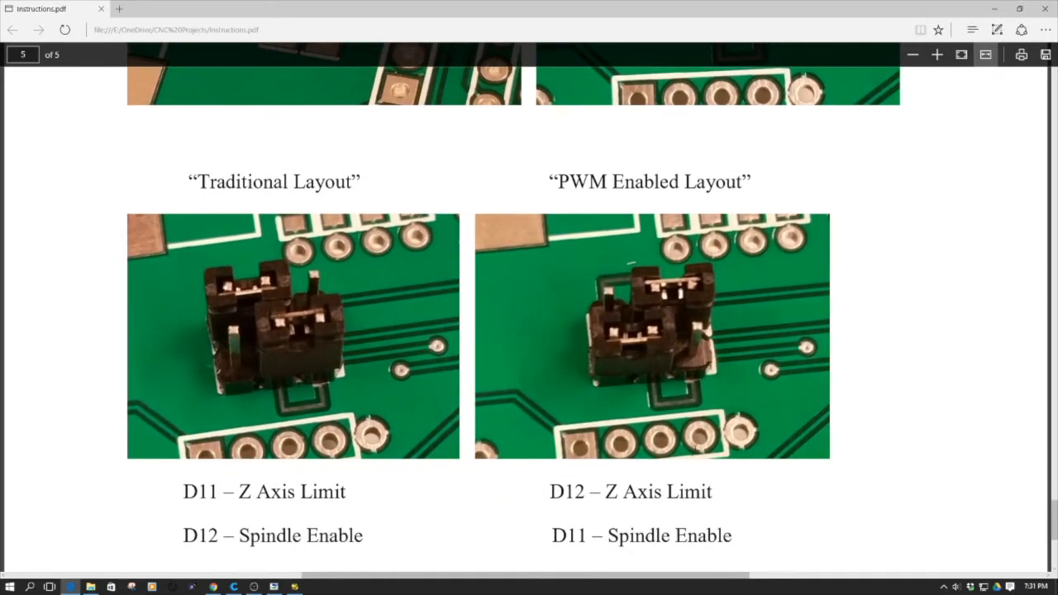